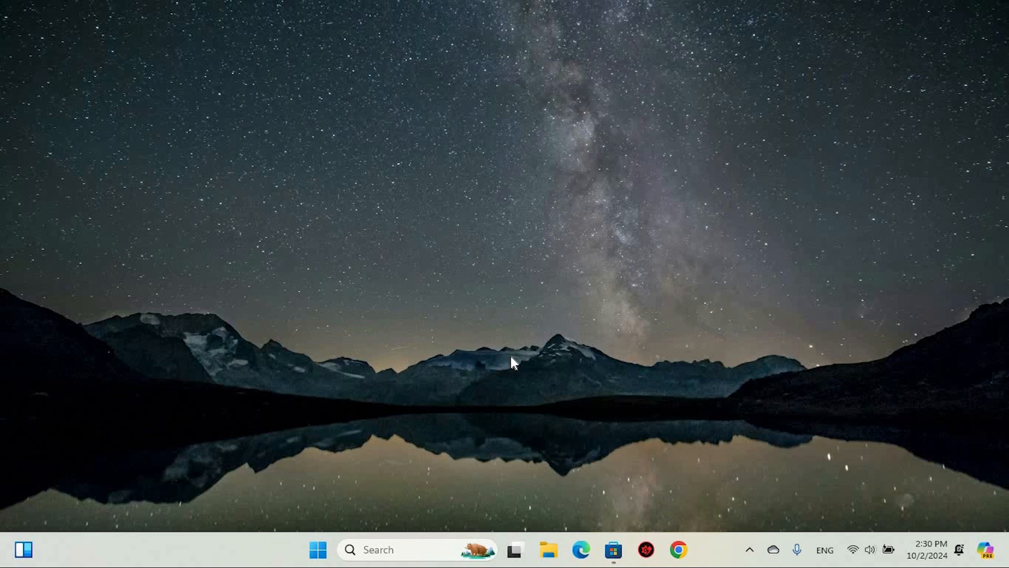
{"action": "mouse_move", "coordinate": [564, 507]}
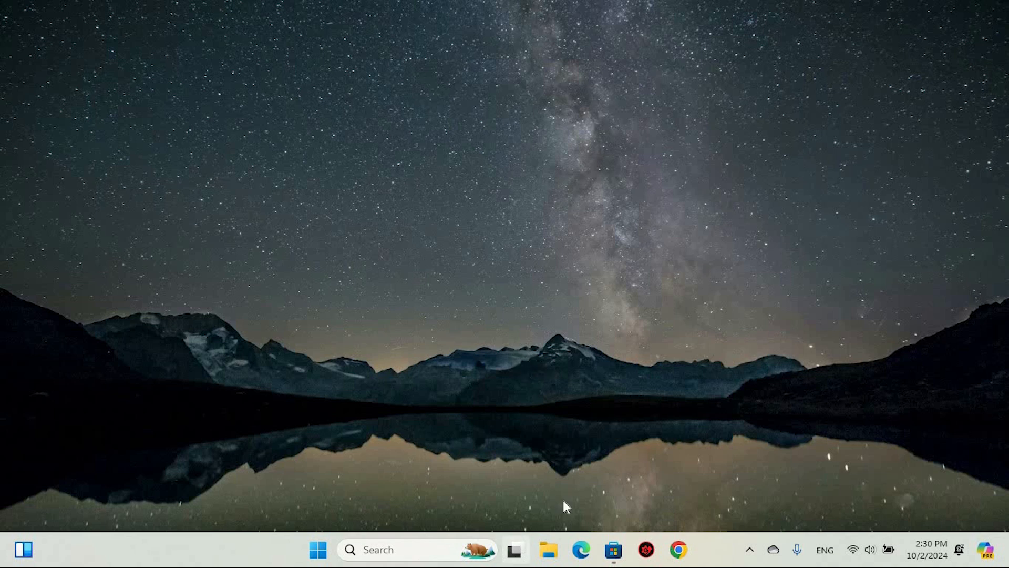
{"action": "mouse_move", "coordinate": [423, 538]}
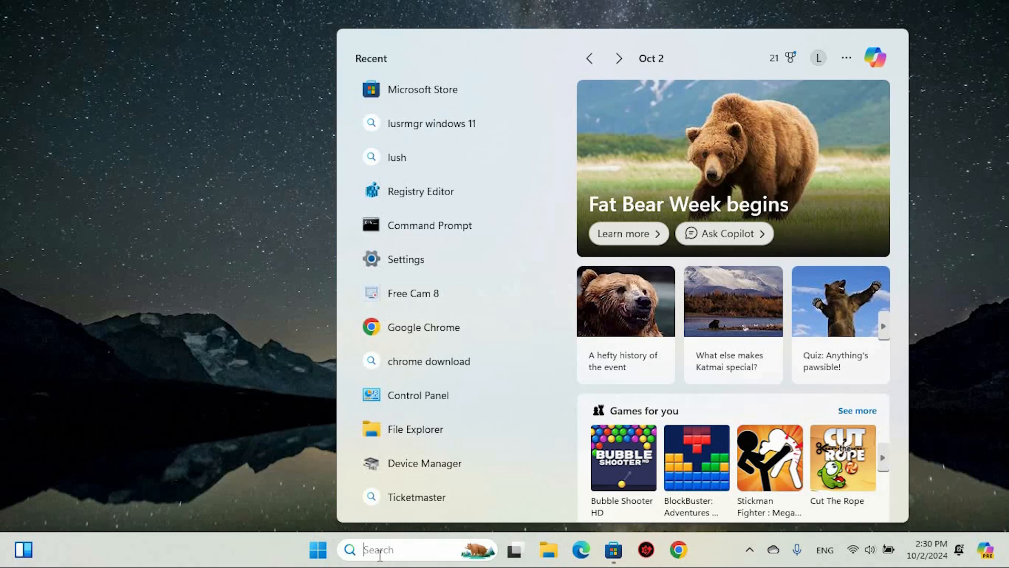
{"action": "mouse_move", "coordinate": [270, 373]}
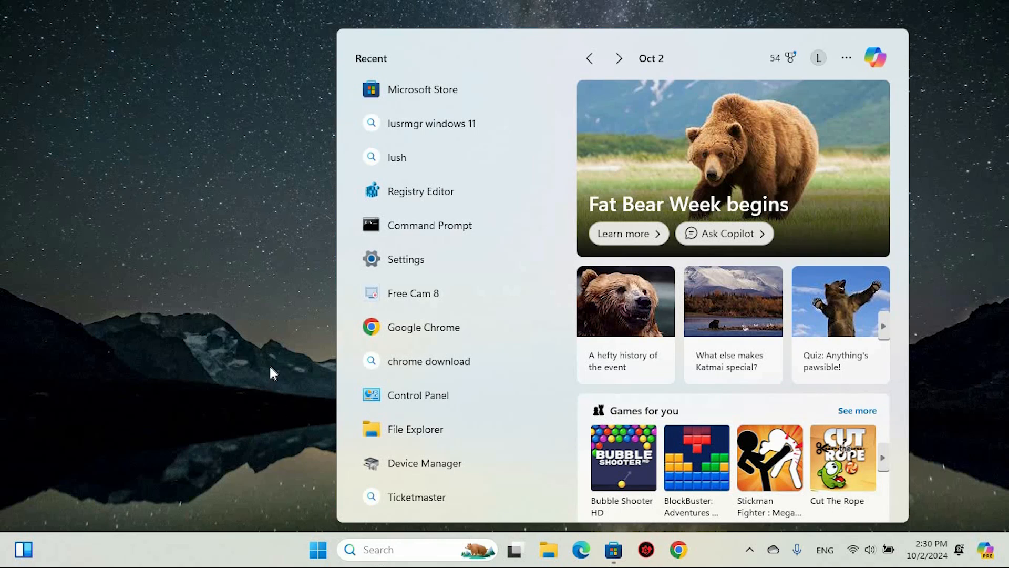
- Launch File Explorer on Home and reveal the See more commands containing Options
{"action": "left_click", "coordinate": [270, 372]}
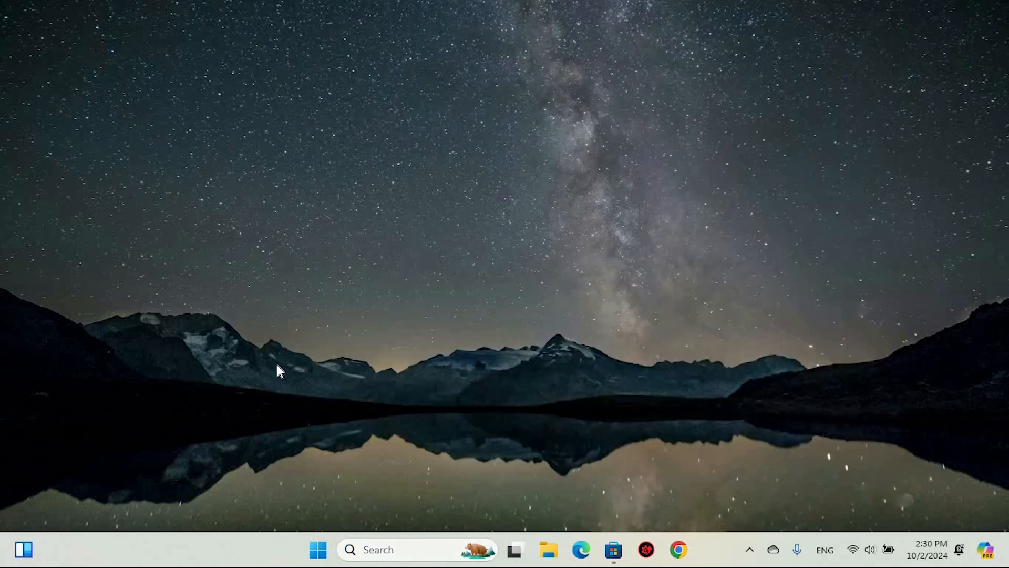
{"action": "left_click", "coordinate": [549, 548]}
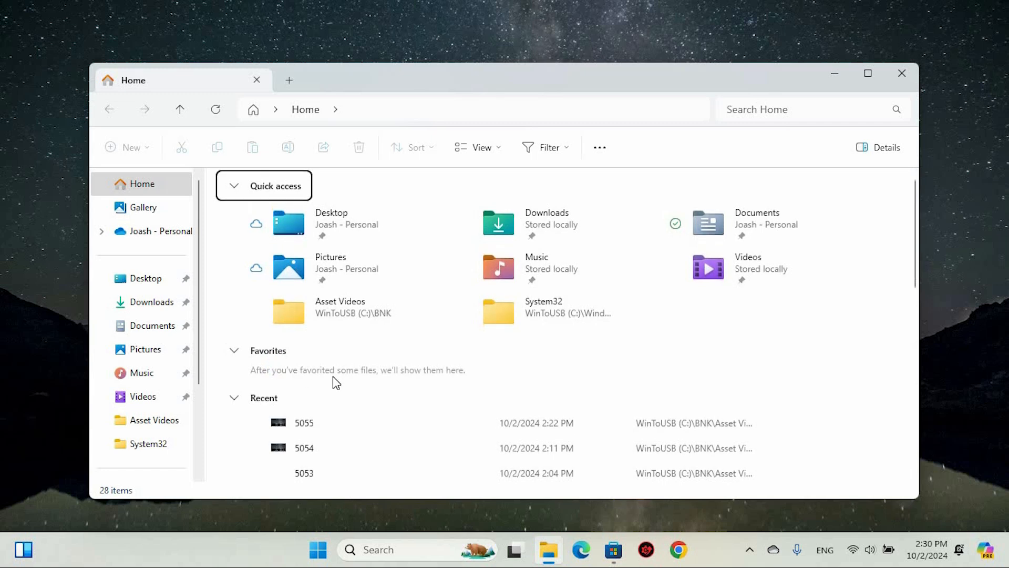
{"action": "scroll", "scroll_direction": "down", "scroll_amount": 3}
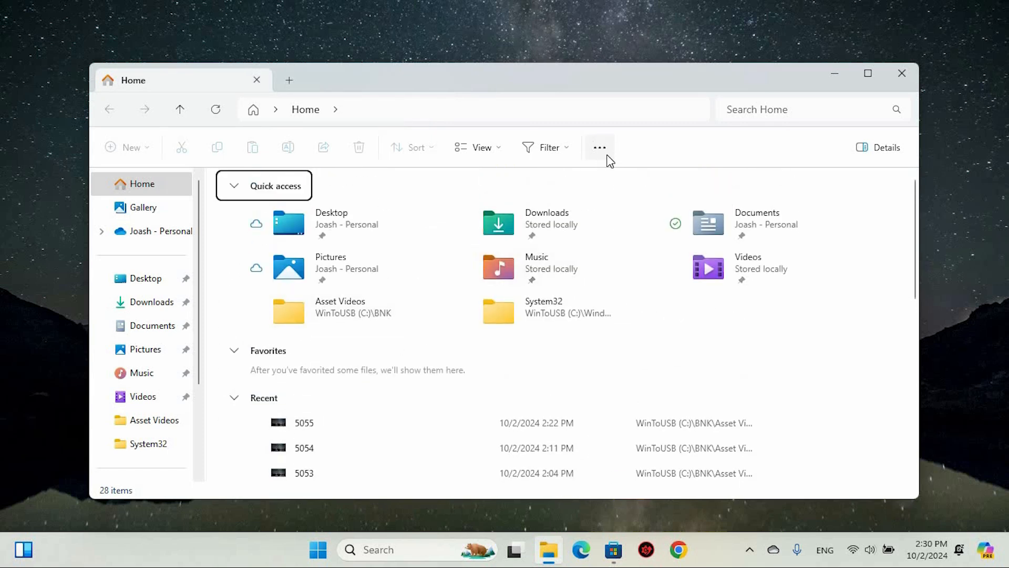
{"action": "left_click", "coordinate": [598, 148]}
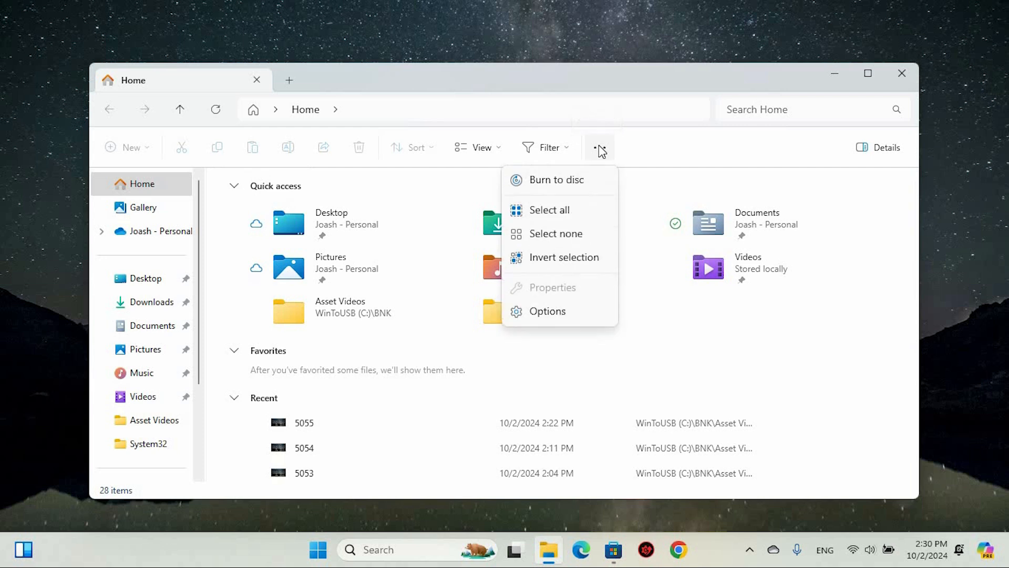
- In Folder Options, enable 'Show hidden files, folders, and drives' and confirm with OK
{"action": "left_click", "coordinate": [546, 311]}
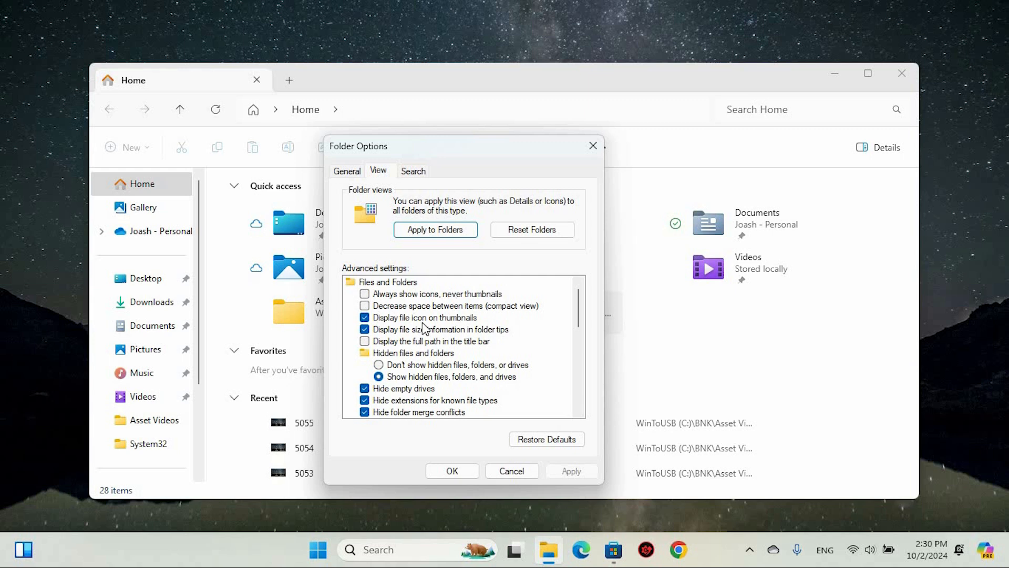
{"action": "scroll", "scroll_direction": "down", "scroll_amount": 3}
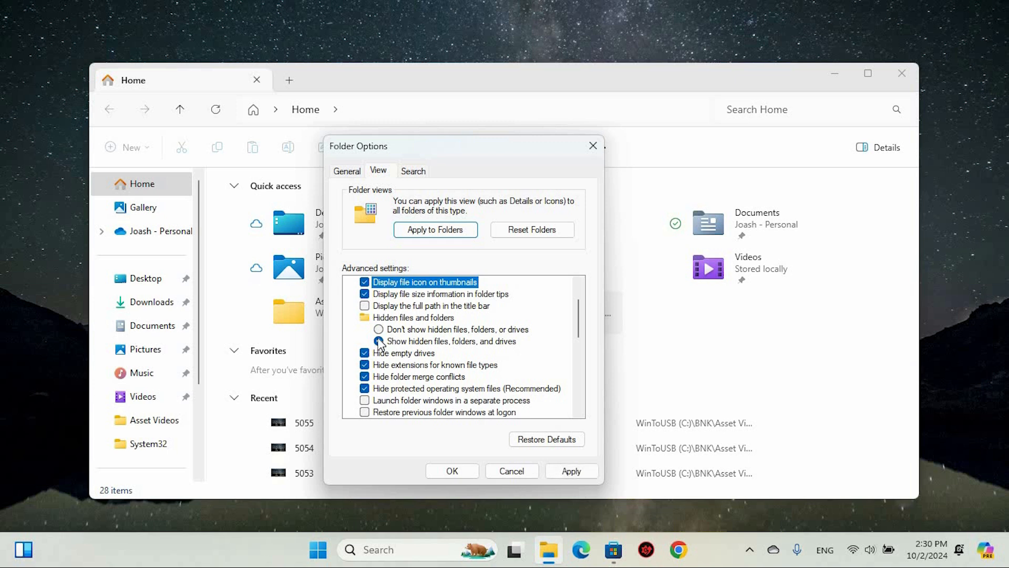
{"action": "left_click", "coordinate": [379, 340]}
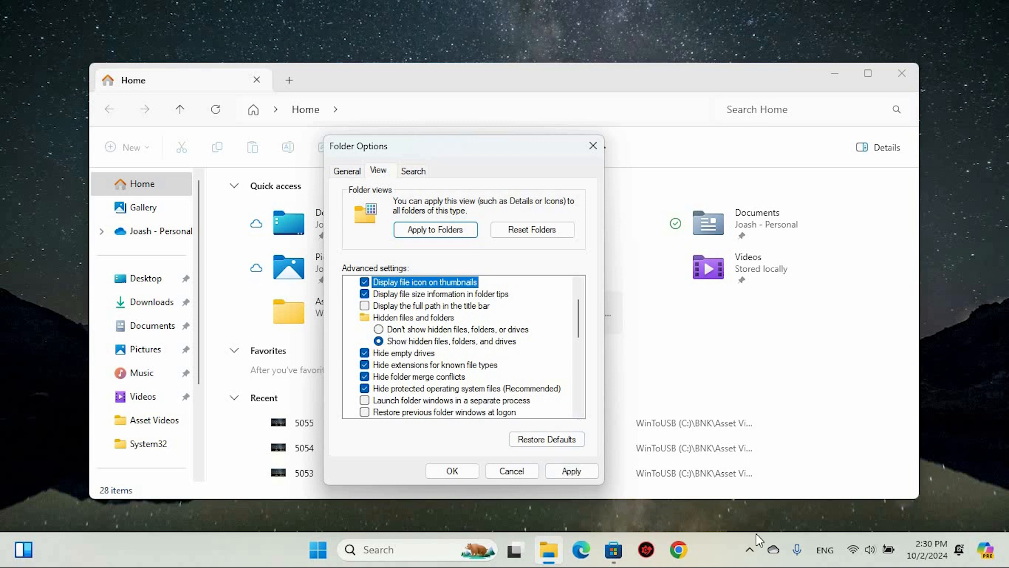
{"action": "mouse_move", "coordinate": [574, 252]}
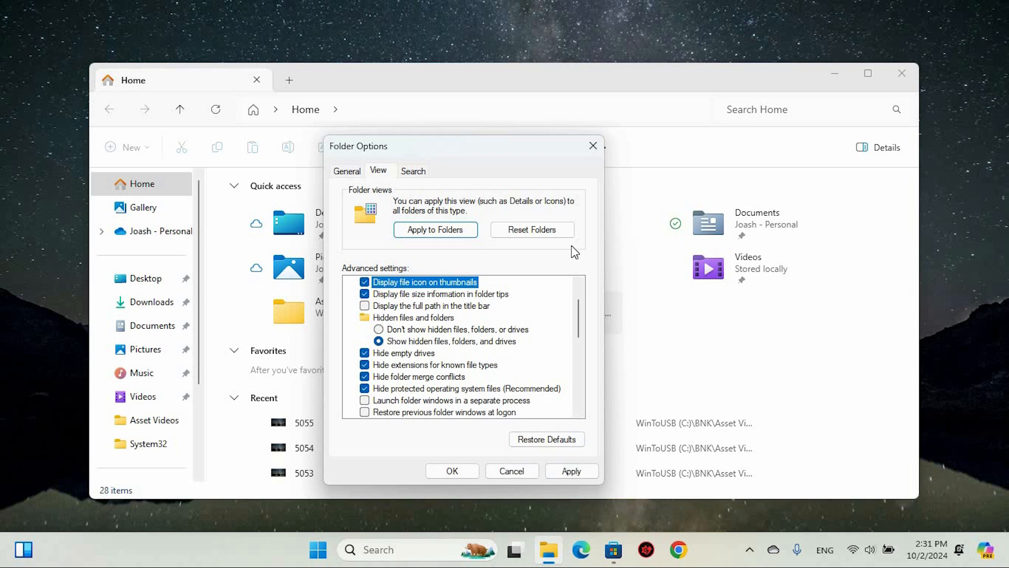
{"action": "left_click", "coordinate": [451, 471]}
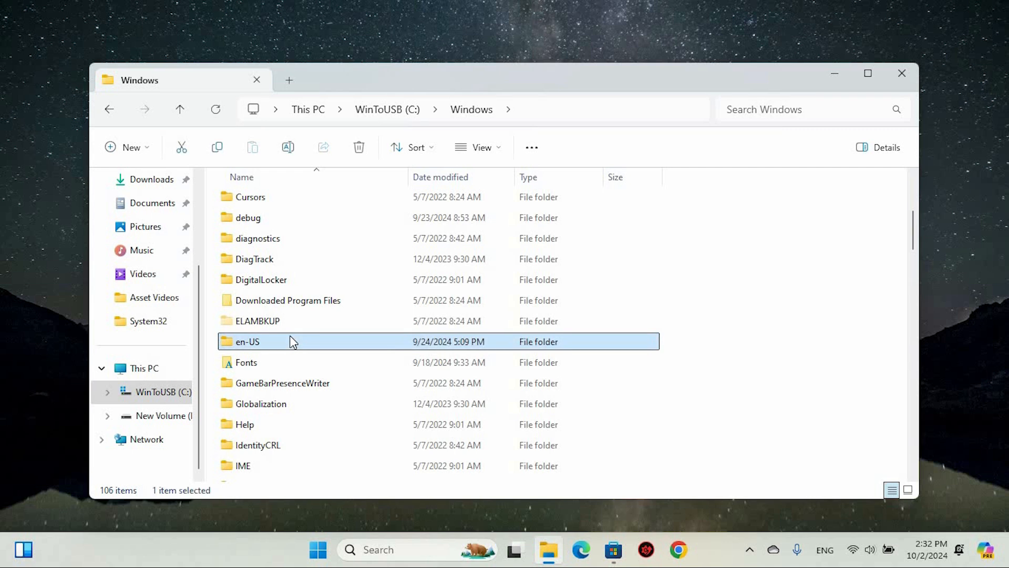
- Inspect the en-US folder under C:\Windows via its context menu, look inside, and return to Windows
{"action": "right_click", "coordinate": [247, 341]}
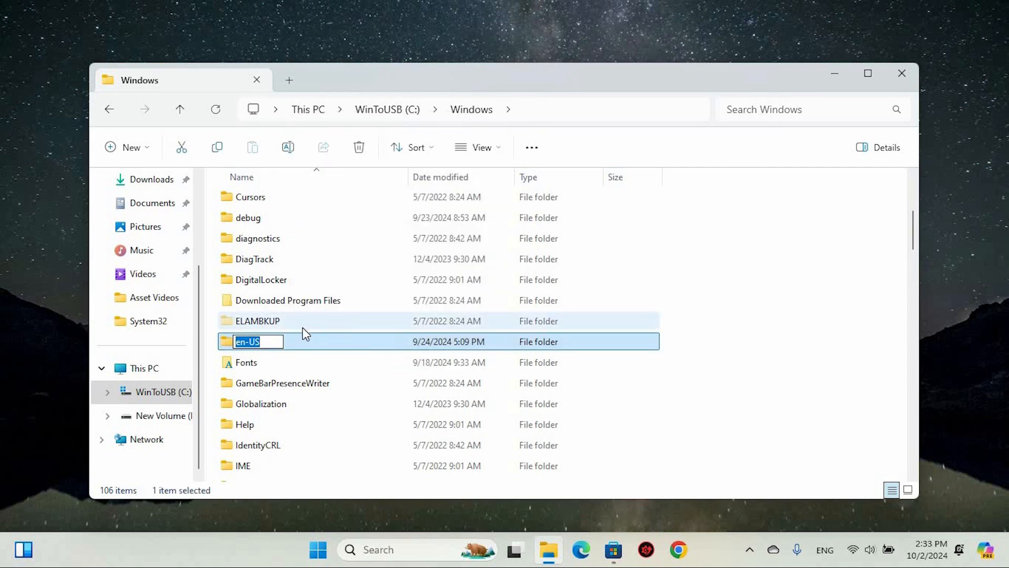
{"action": "mouse_move", "coordinate": [239, 367]}
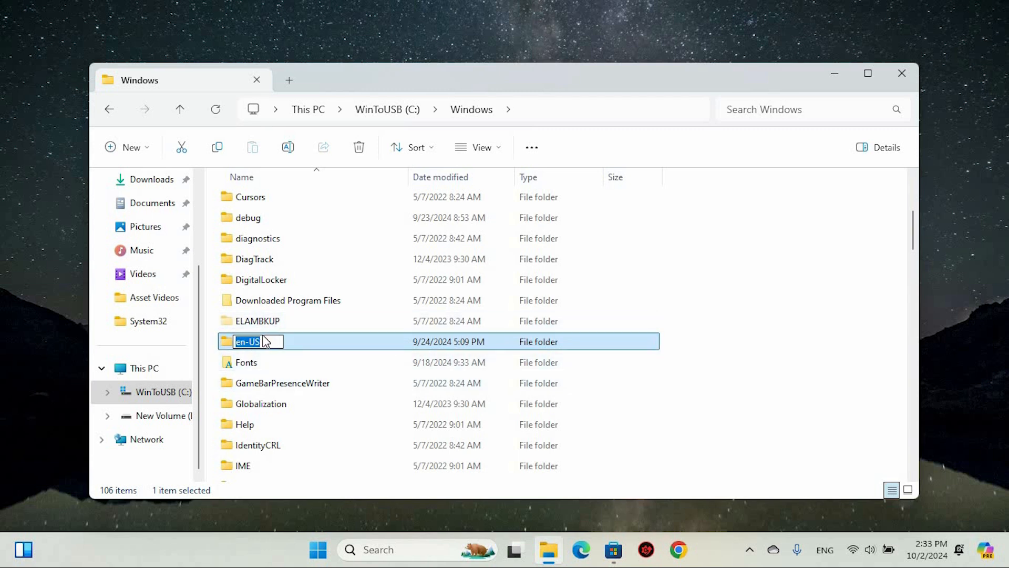
{"action": "mouse_move", "coordinate": [282, 361]}
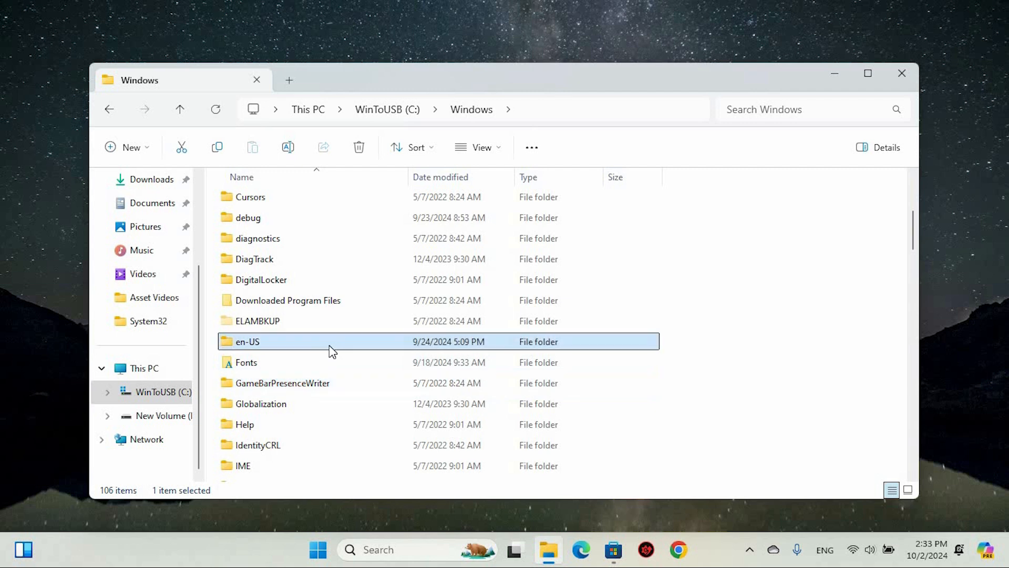
{"action": "double_click", "coordinate": [248, 340]}
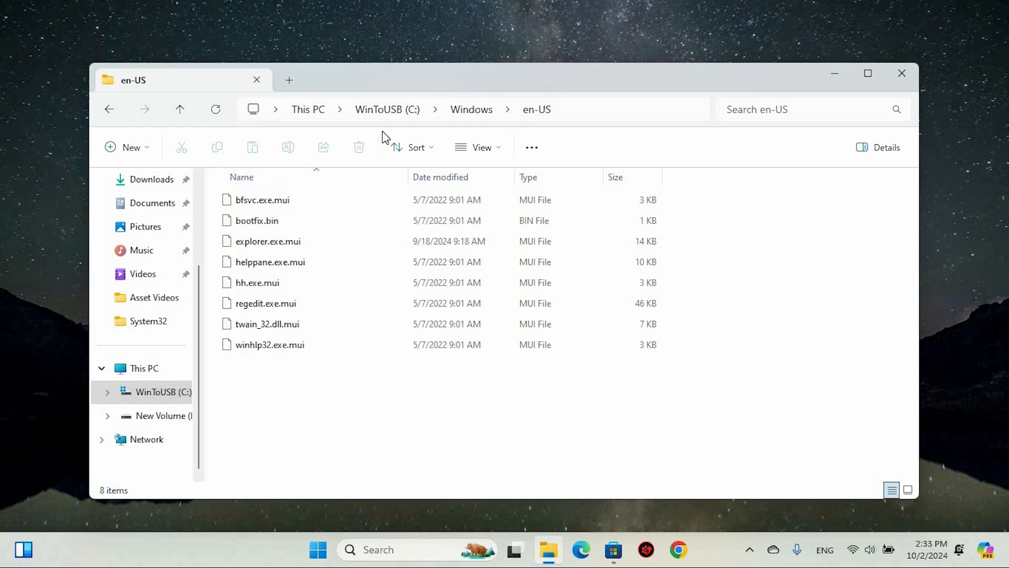
{"action": "left_click", "coordinate": [471, 108]}
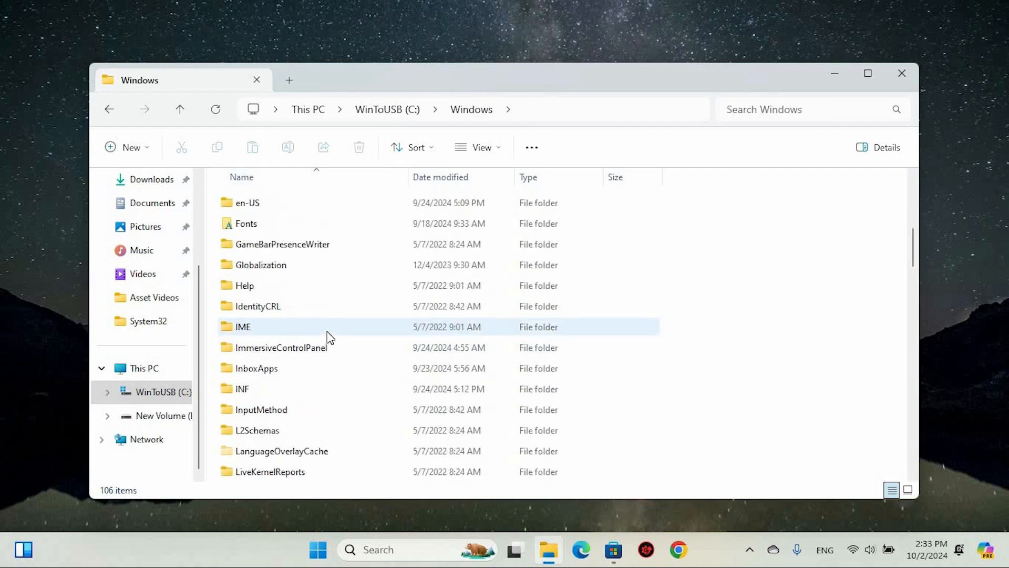
{"action": "scroll", "scroll_direction": "down", "scroll_amount": 3}
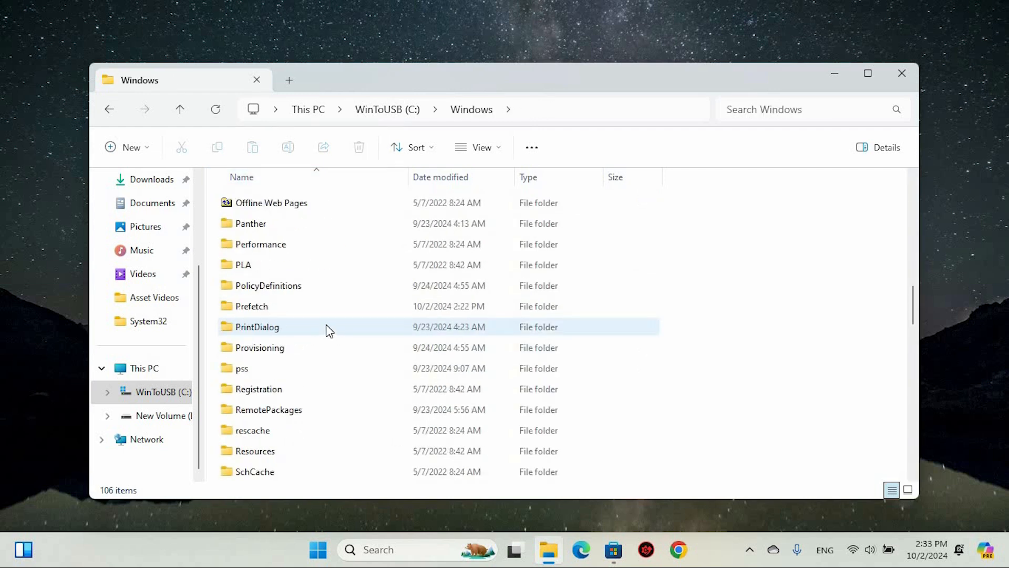
{"action": "scroll", "scroll_direction": "up", "scroll_amount": 3}
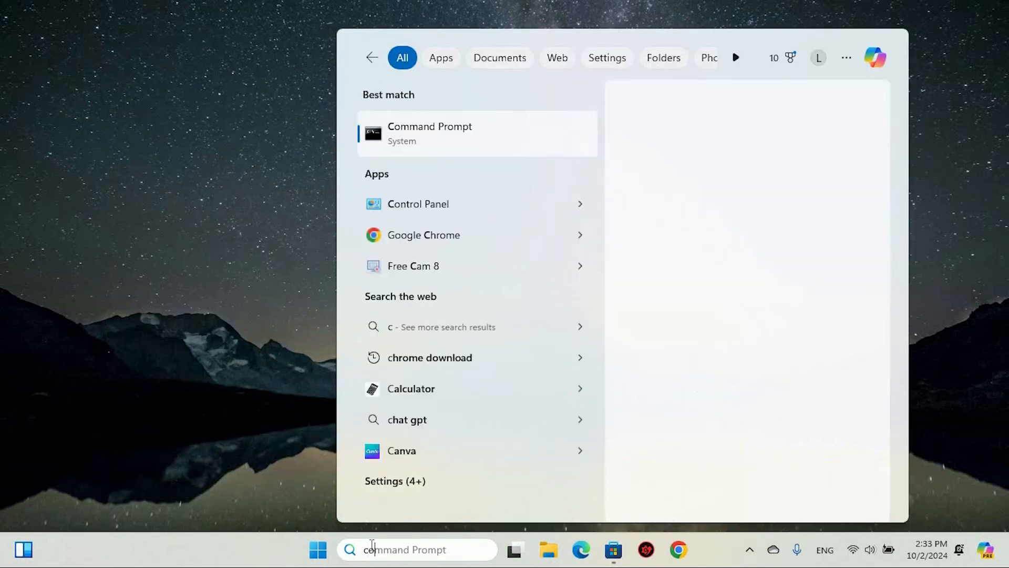
- Search 'core isolation' and launch the Core isolation settings in Windows Security
{"action": "type", "text": "core isolation"}
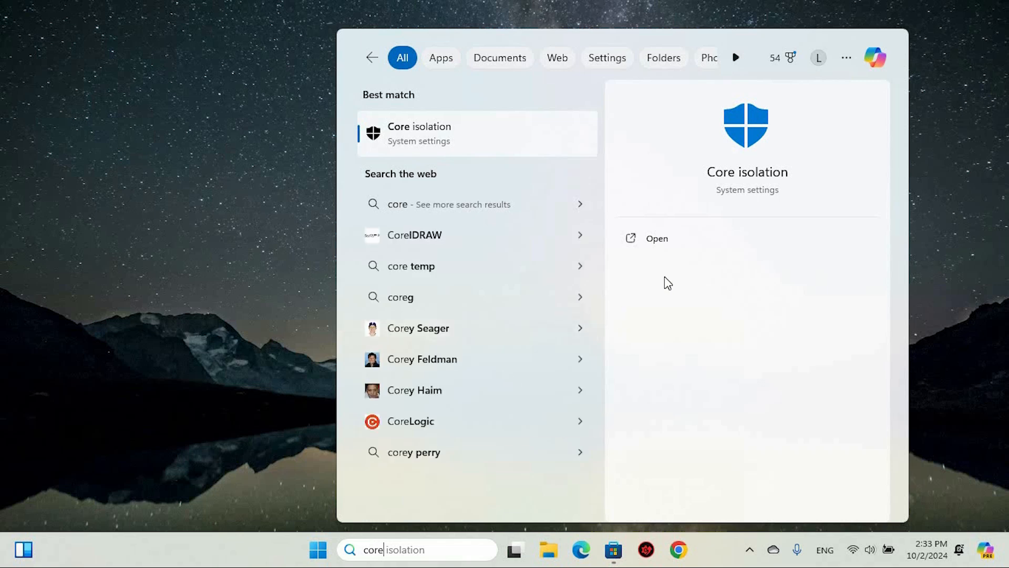
{"action": "left_click", "coordinate": [656, 239]}
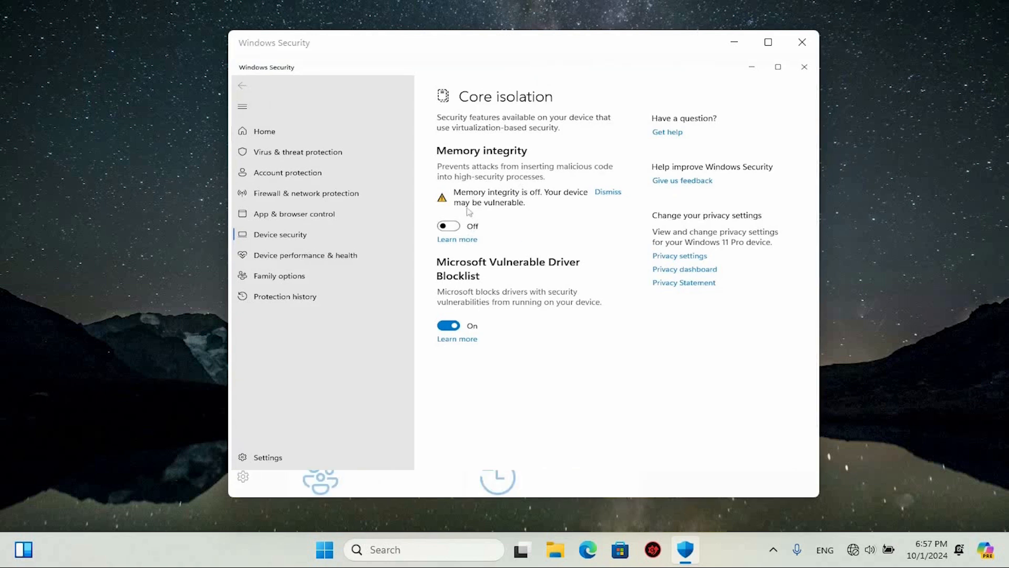
{"action": "mouse_move", "coordinate": [500, 210]}
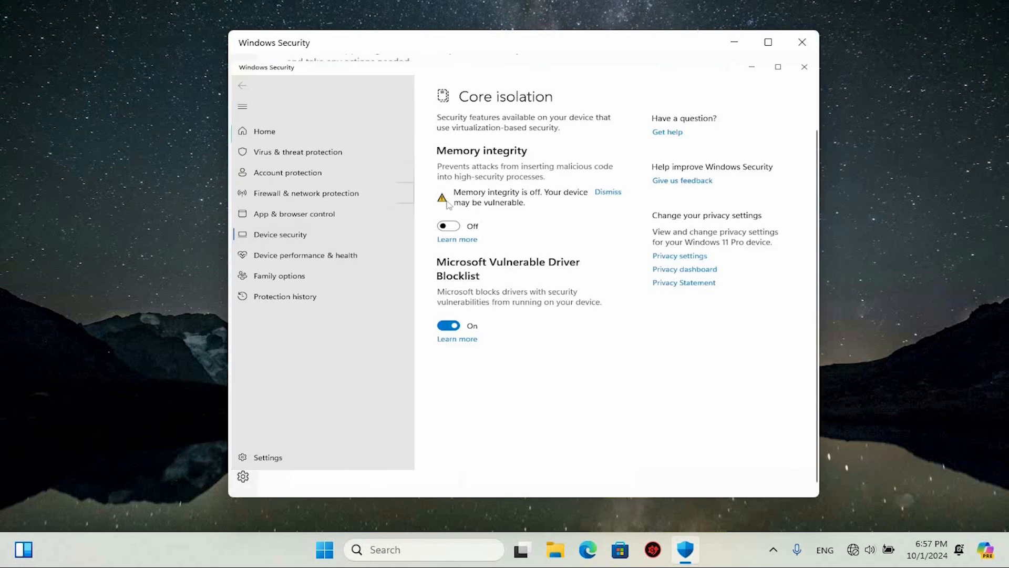
- Confirm Memory integrity is Off on Core isolation, then close Windows Security
{"action": "left_click", "coordinate": [243, 85]}
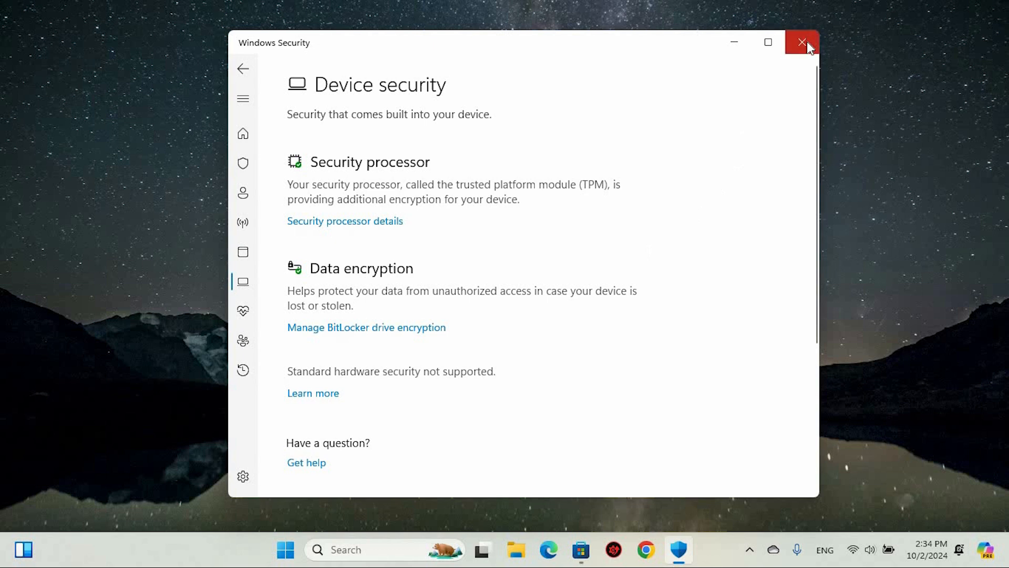
{"action": "mouse_move", "coordinate": [802, 42]}
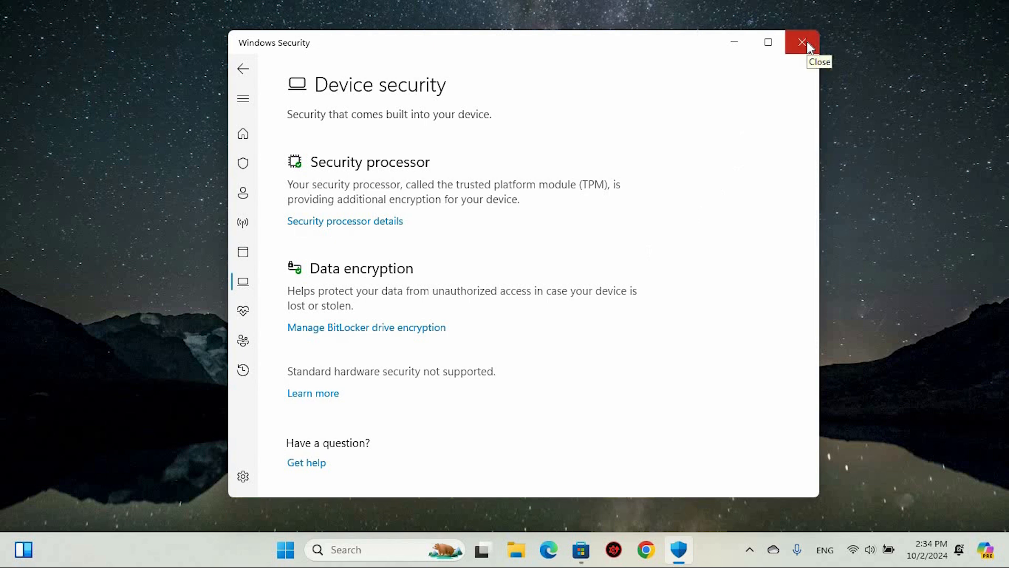
{"action": "mouse_move", "coordinate": [827, 42]}
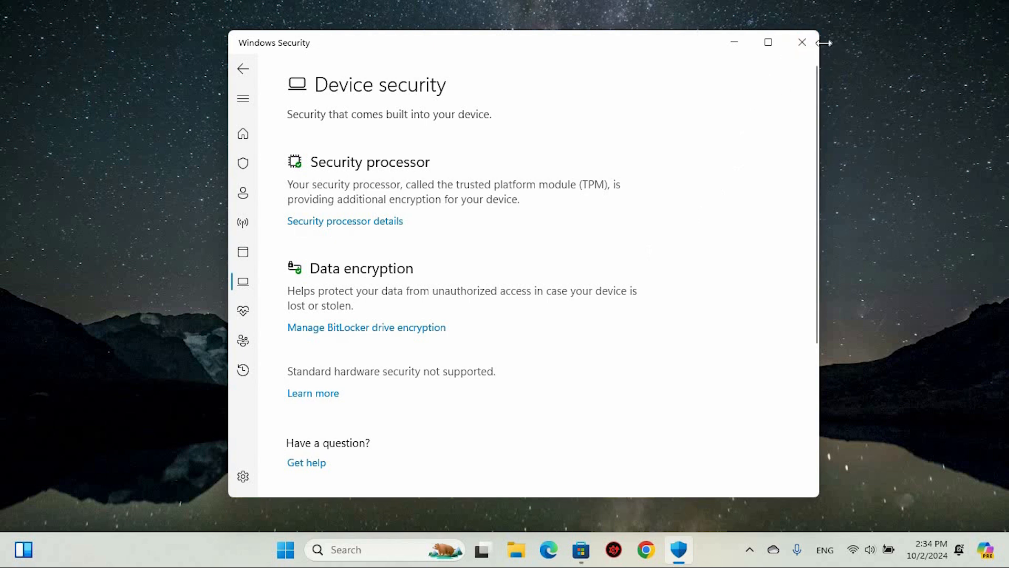
{"action": "left_click", "coordinate": [802, 42]}
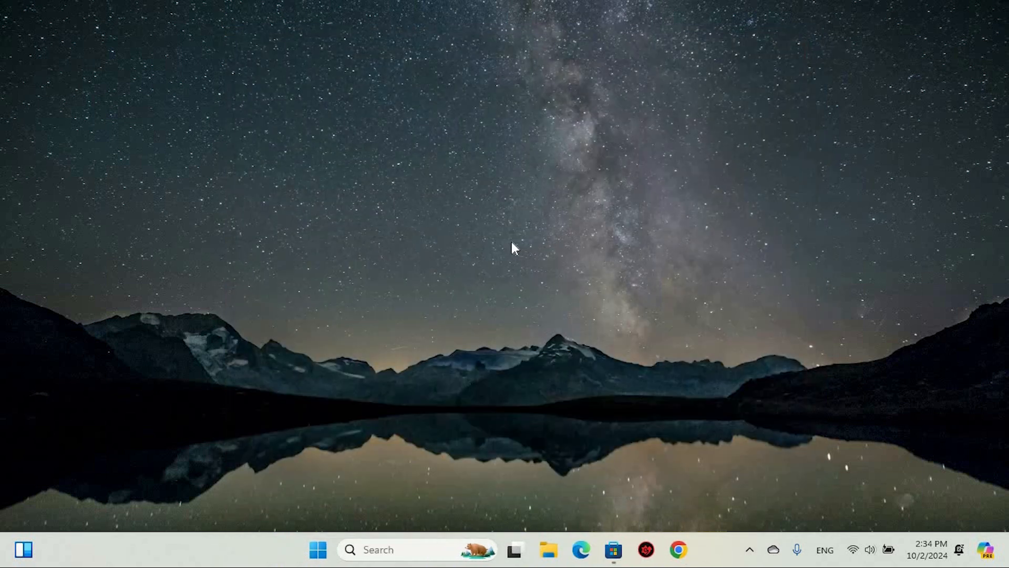